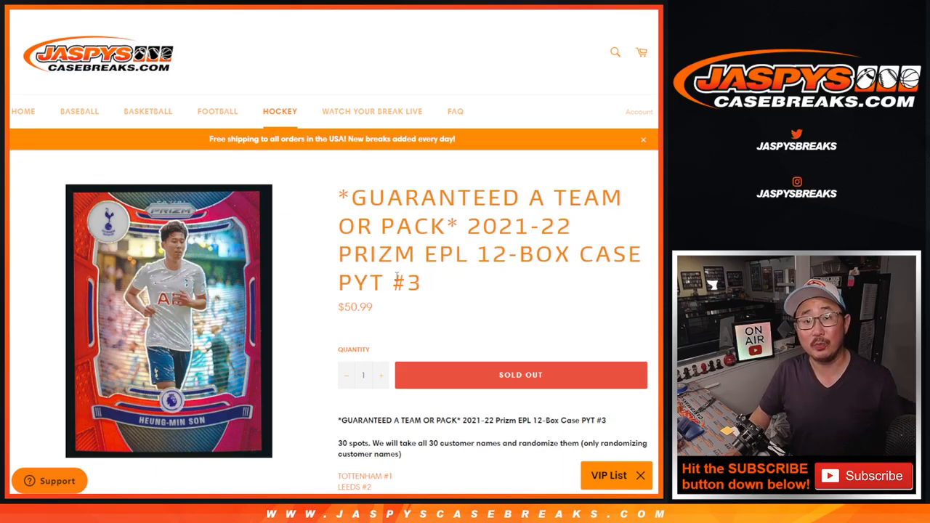
# Step: Roll the two virtual dice on the Dice Roller page, getting a three and a two
pyautogui.scroll(-3)
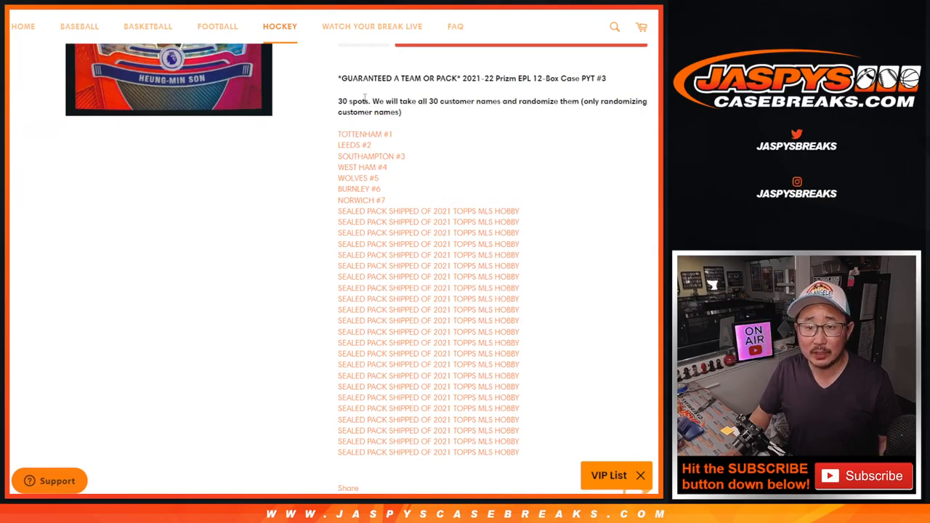
pyautogui.moveTo(429, 128)
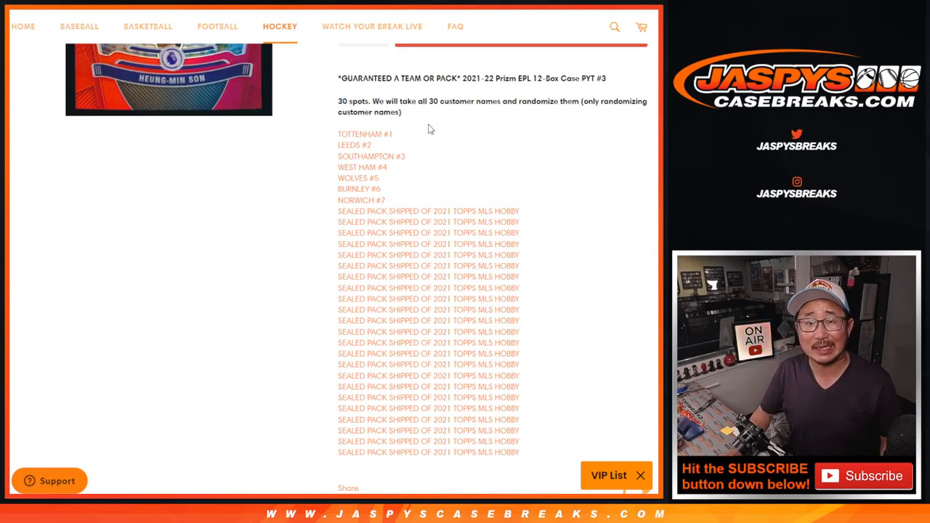
pyautogui.moveTo(365, 134); pyautogui.dragTo(361, 201)
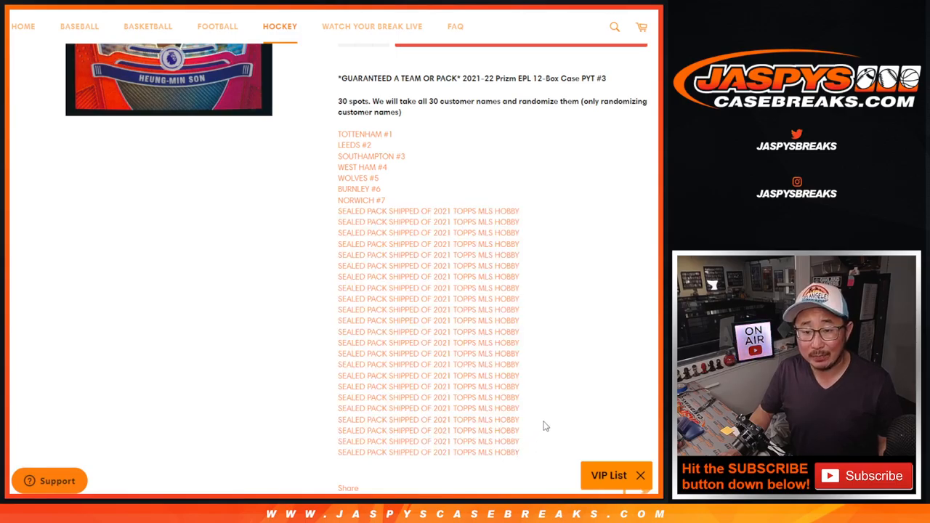
pyautogui.moveTo(541, 410)
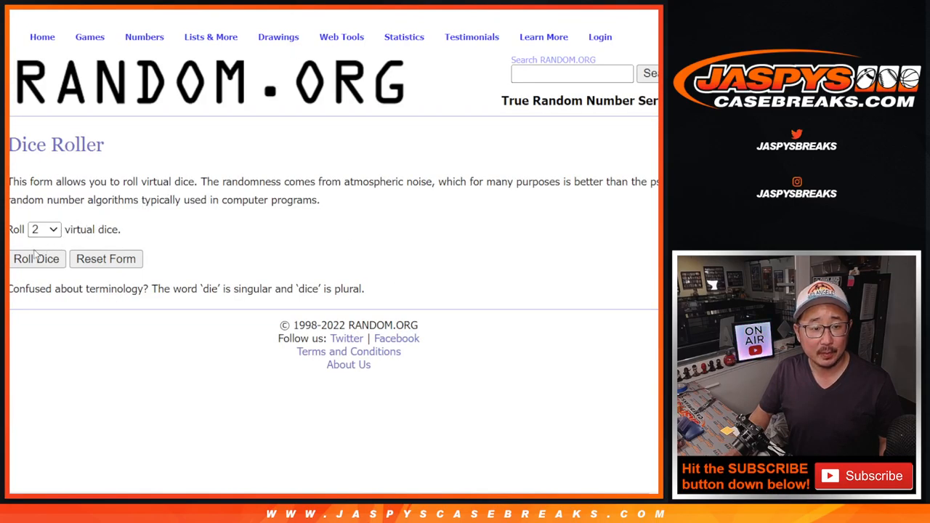
pyautogui.click(36, 258)
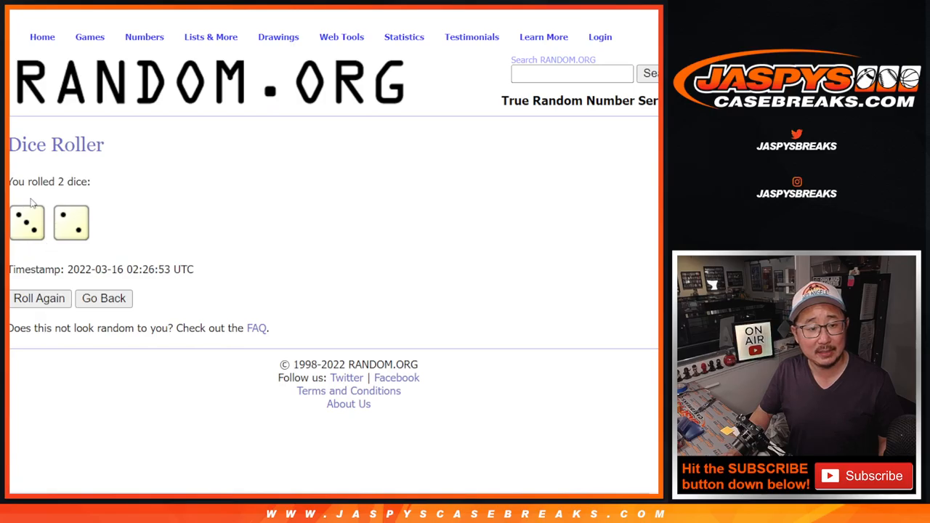
pyautogui.moveTo(296, 61)
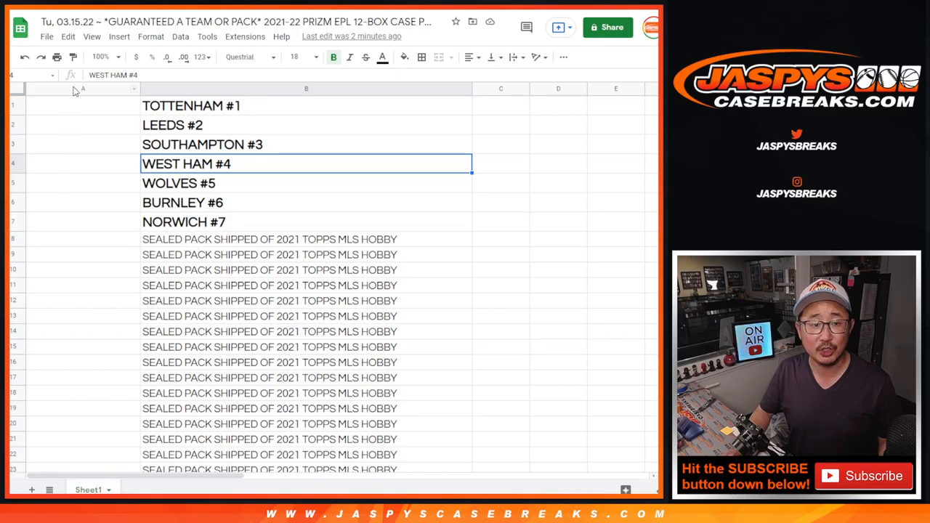
pyautogui.click(82, 89)
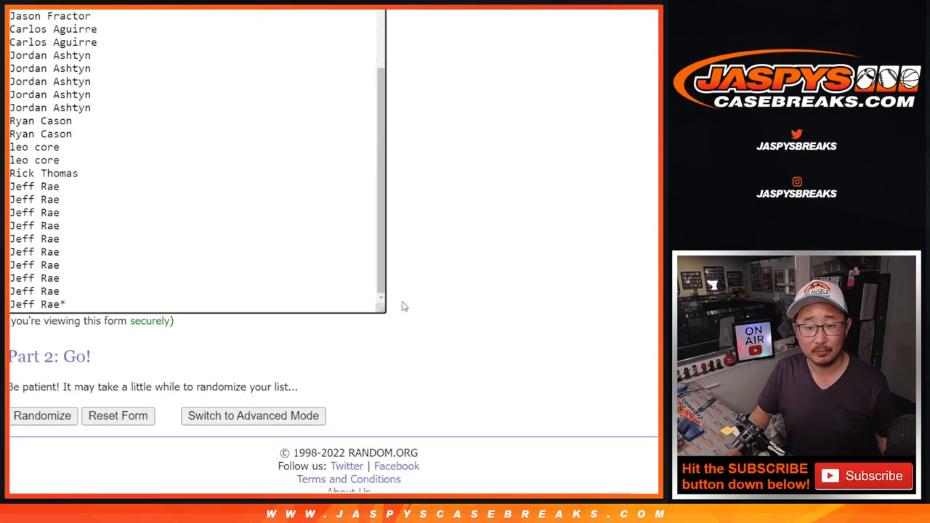
# Step: Randomize the pasted list of 30 customer names, then reshuffle it with Again! repeatedly
pyautogui.click(43, 415)
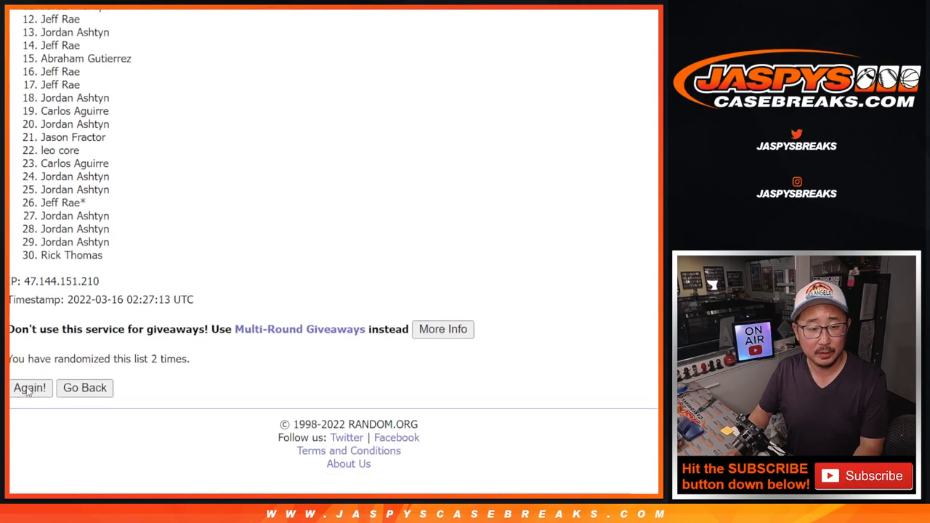
pyautogui.click(29, 387)
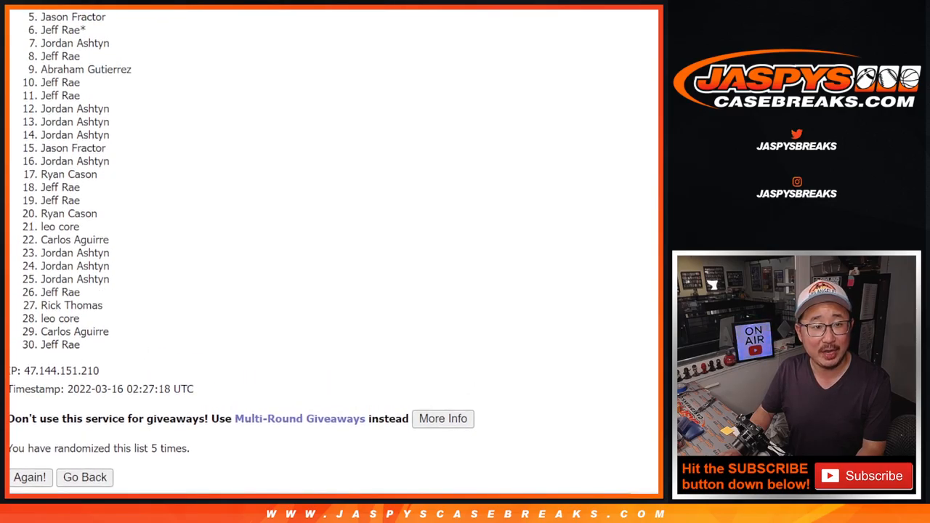
pyautogui.click(29, 476)
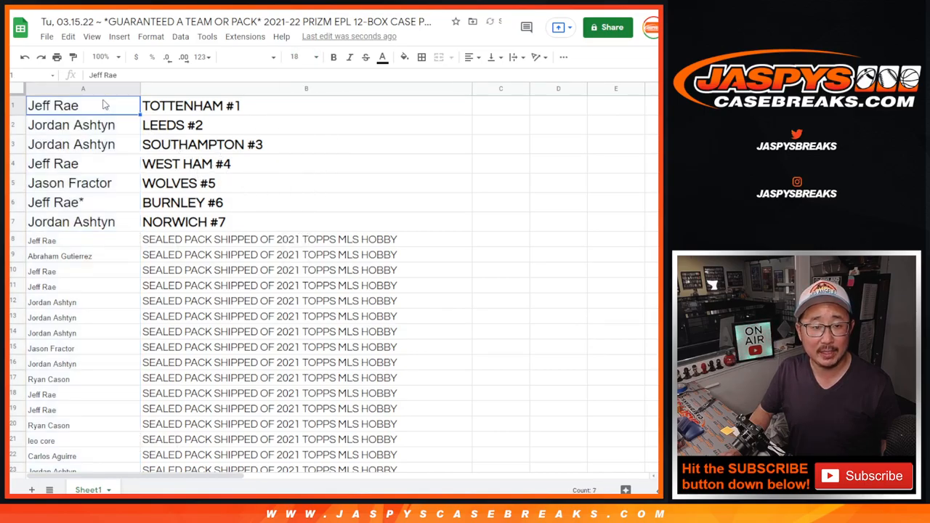
# Step: Mark the seven team-spot winners in rows 1–7 of column A with a trailing ^
pyautogui.write('^')
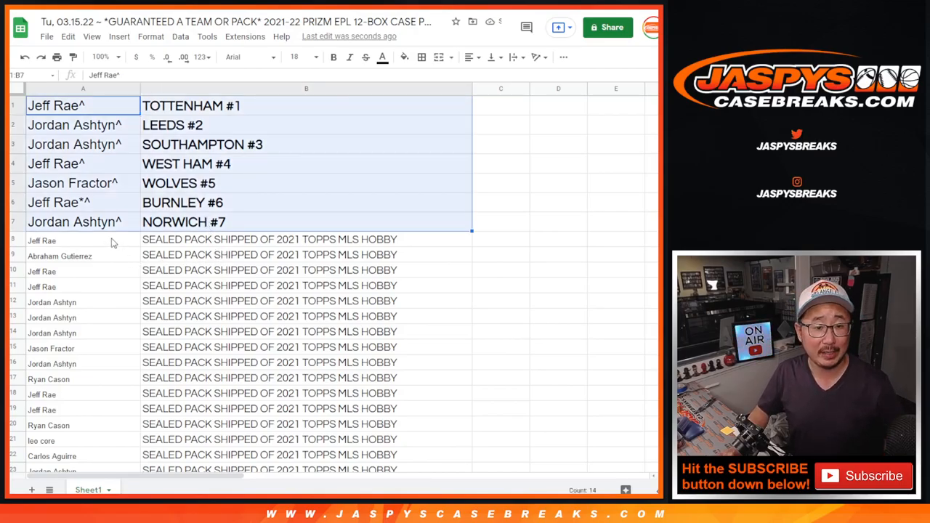
pyautogui.scroll(-3)
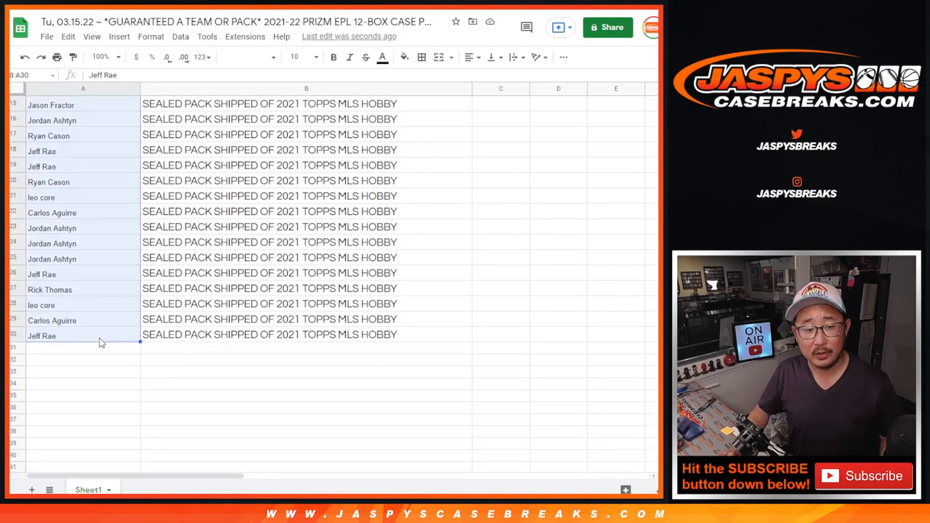